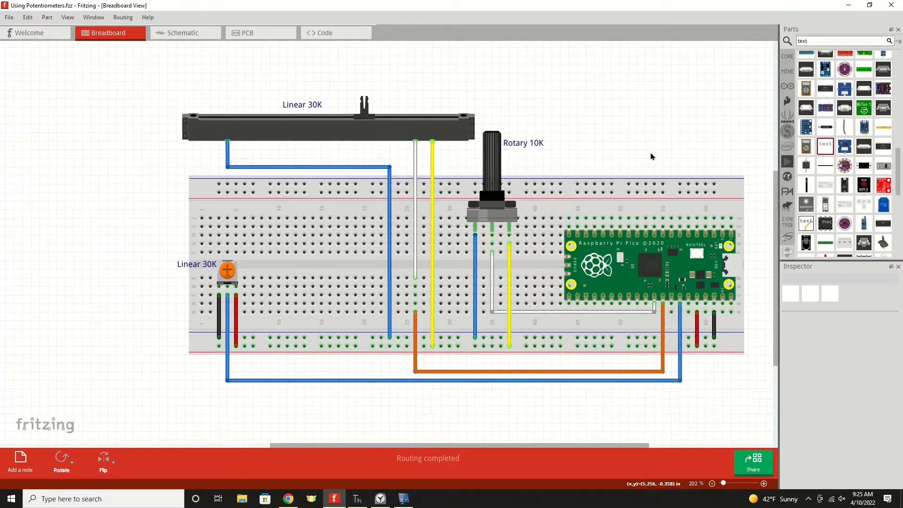
mouse_move(686, 150)
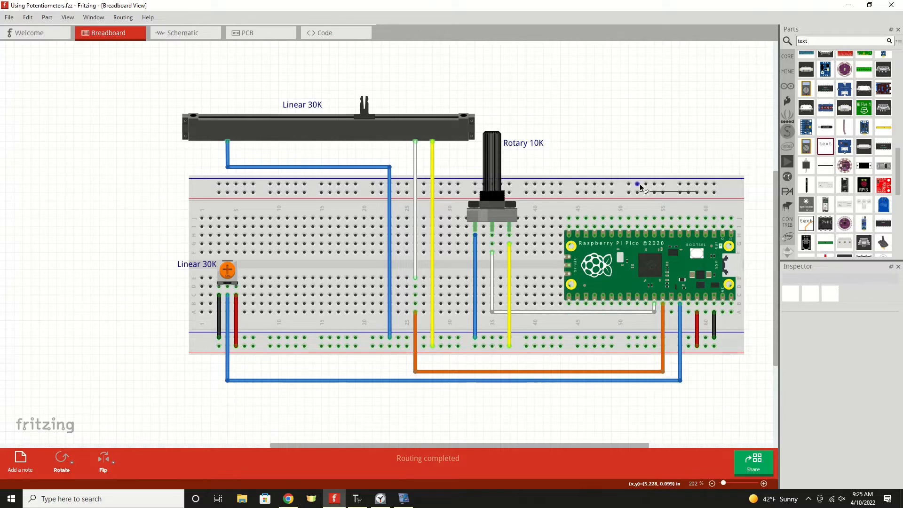
mouse_move(628, 186)
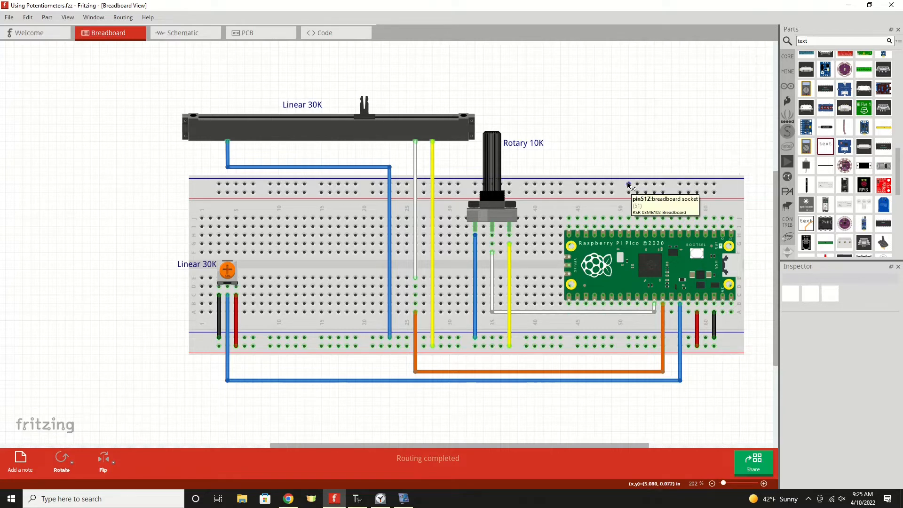
- Change the trimmer potentiometer's caption text from "Linear 30K" to "Linear 1K" in the Inspector
scroll("up", 3)
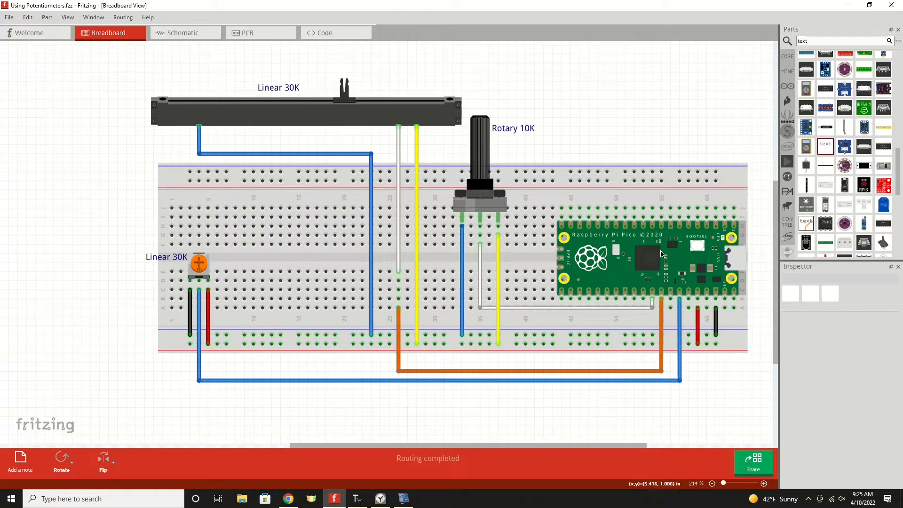
mouse_move(650, 253)
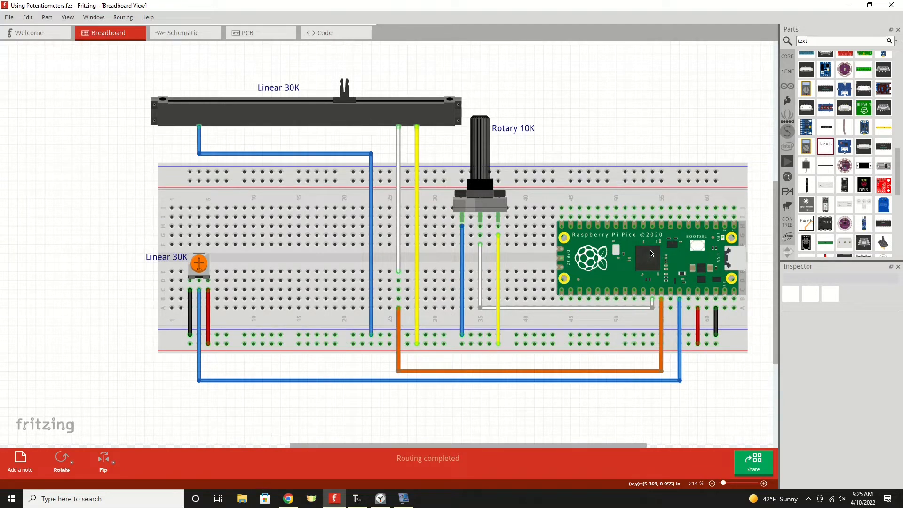
mouse_move(698, 292)
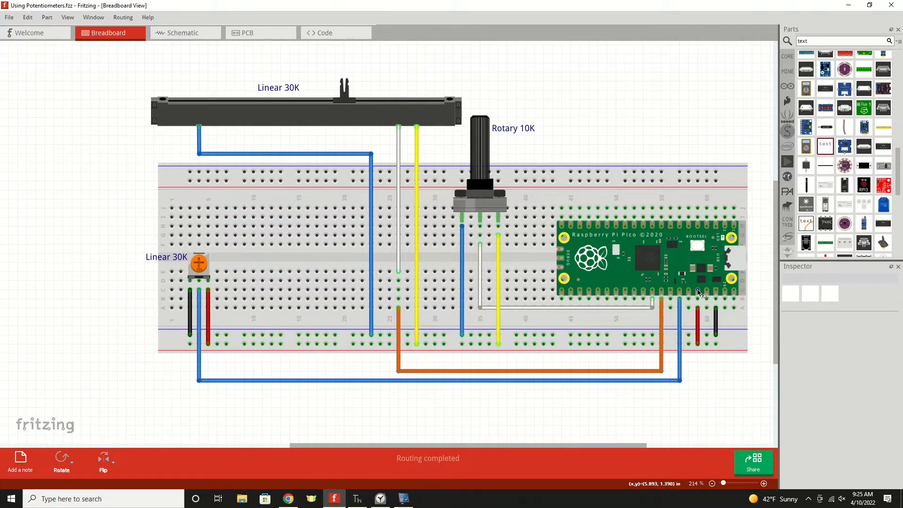
mouse_move(701, 293)
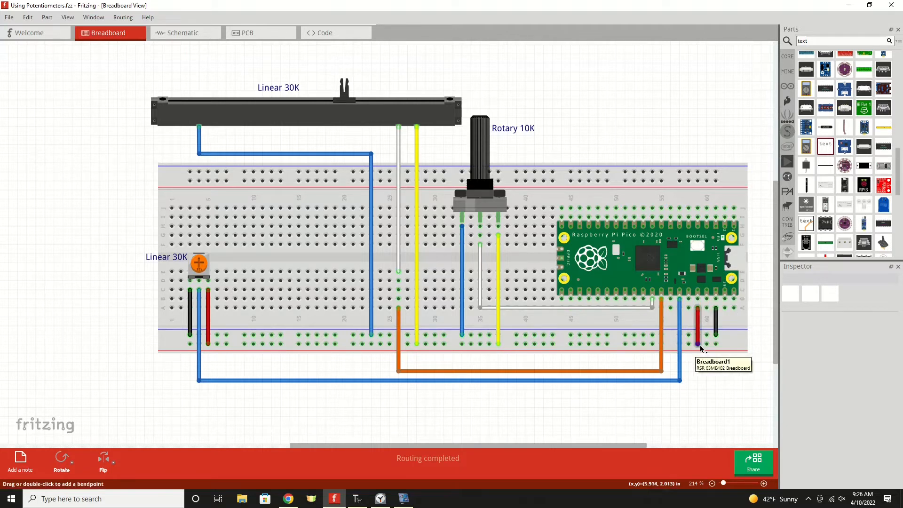
mouse_move(727, 299)
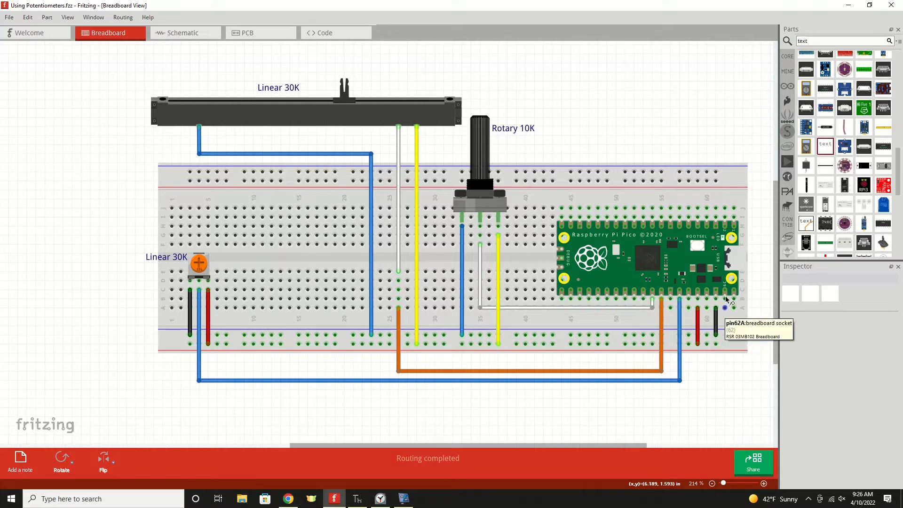
mouse_move(711, 324)
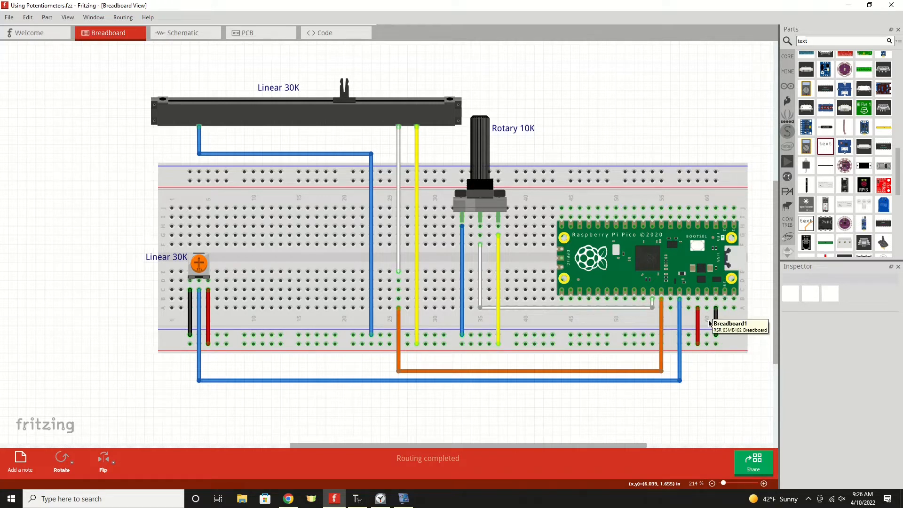
mouse_move(714, 337)
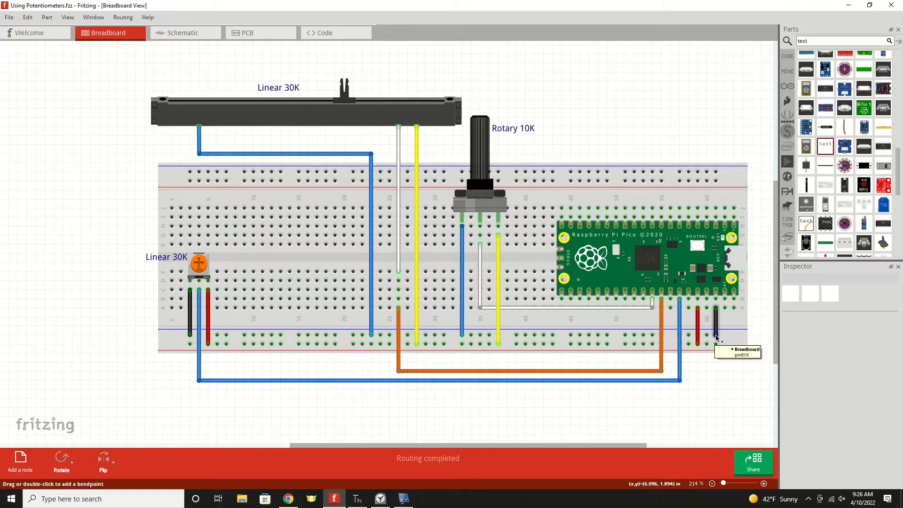
mouse_move(731, 320)
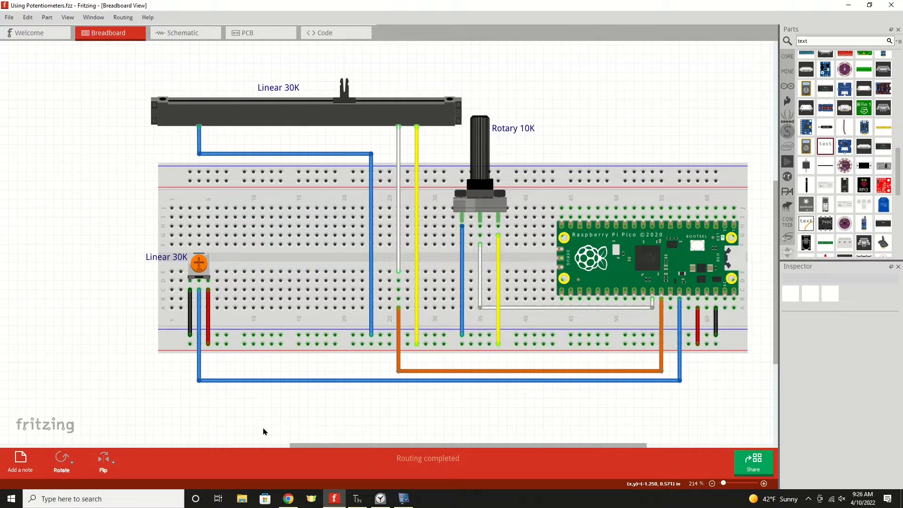
mouse_move(501, 349)
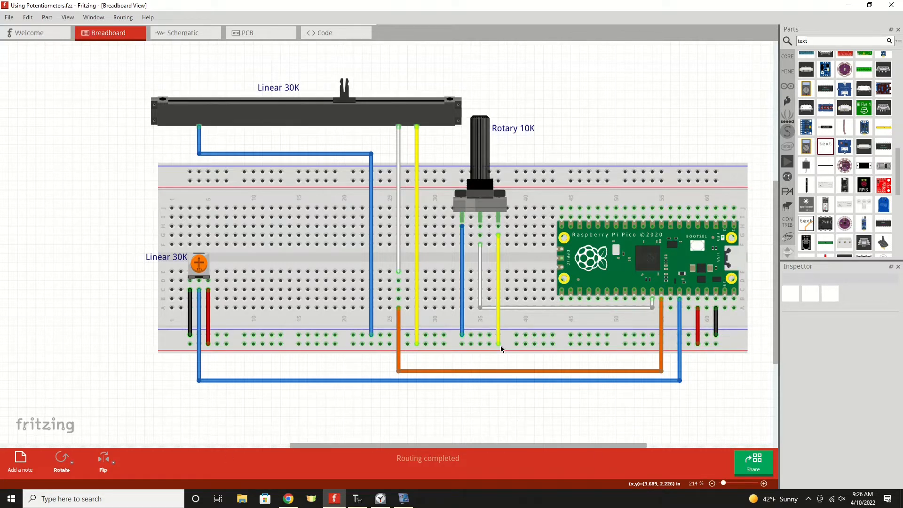
mouse_move(499, 346)
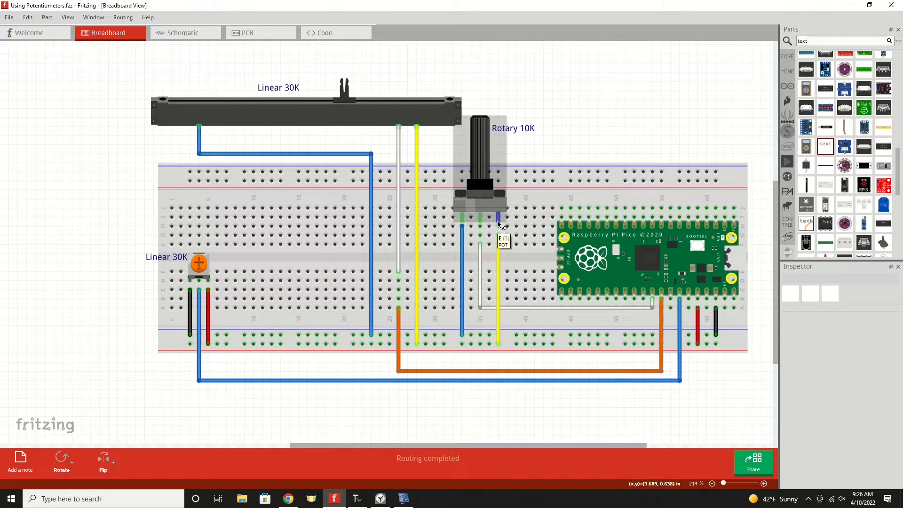
mouse_move(461, 221)
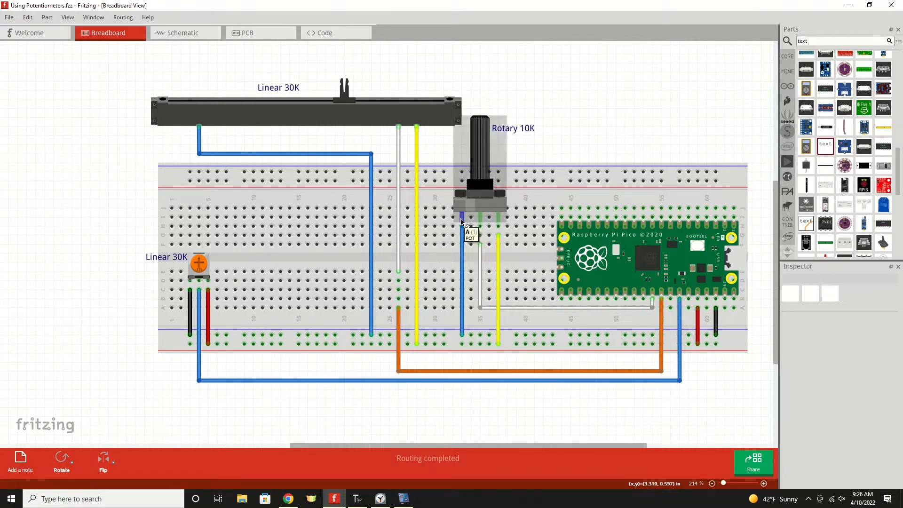
mouse_move(463, 223)
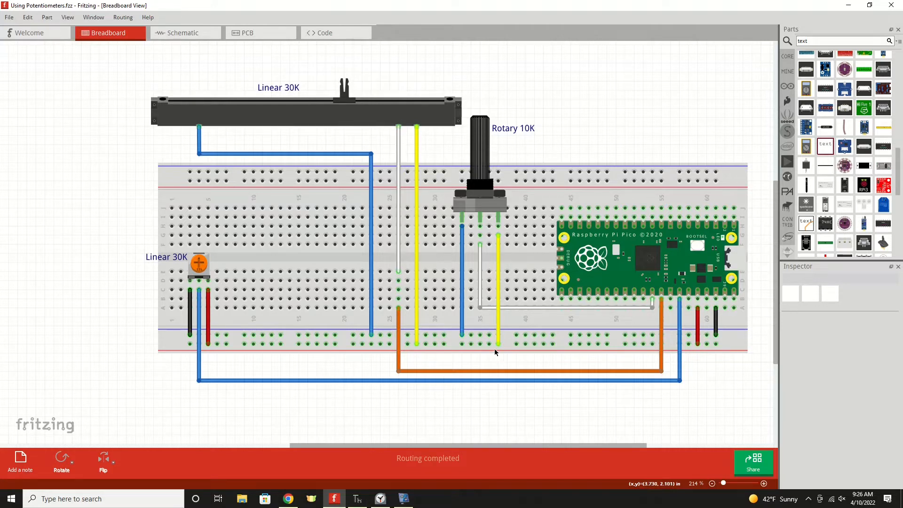
mouse_move(514, 222)
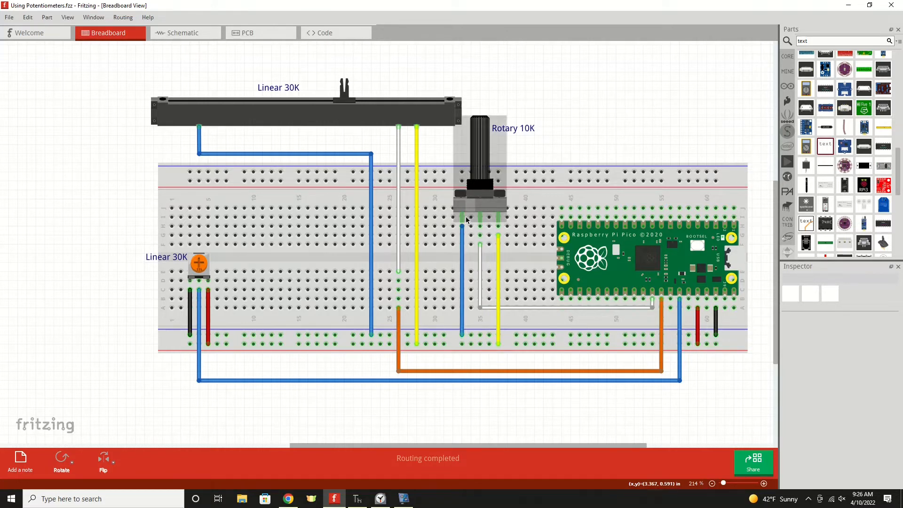
mouse_move(421, 255)
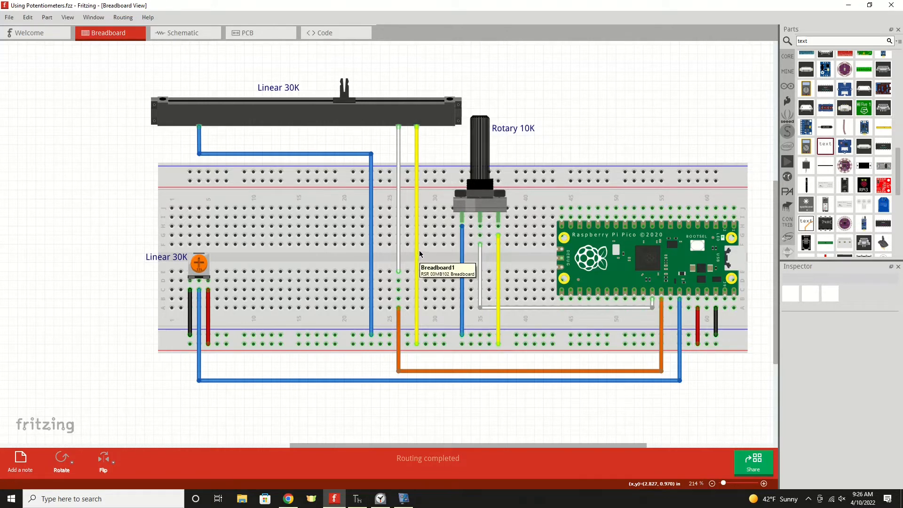
mouse_move(408, 113)
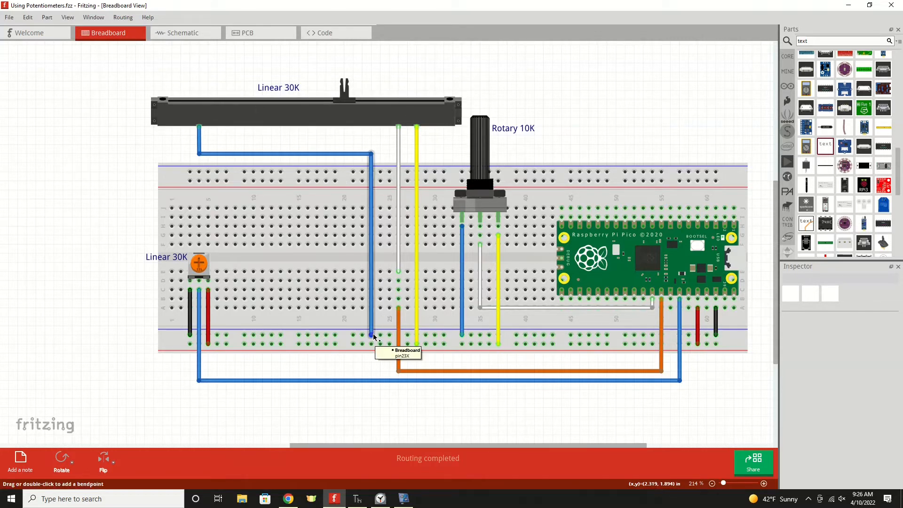
mouse_move(199, 264)
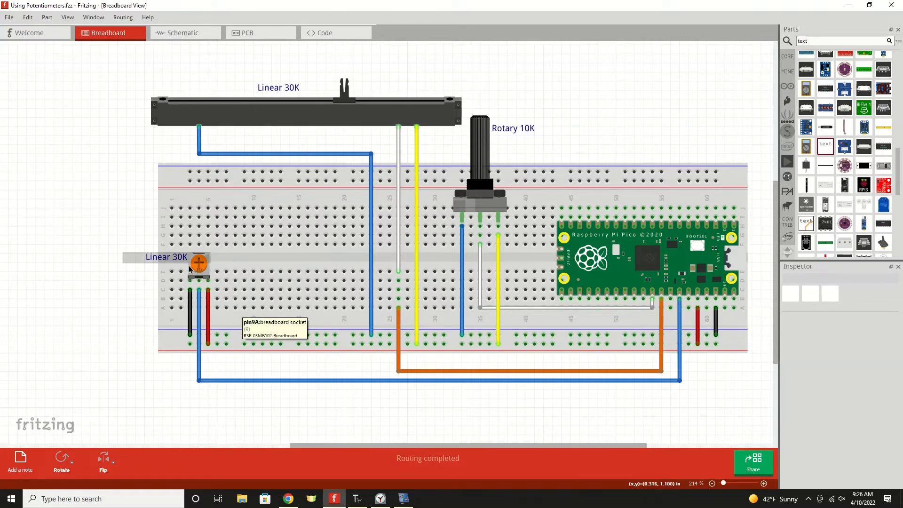
mouse_move(210, 287)
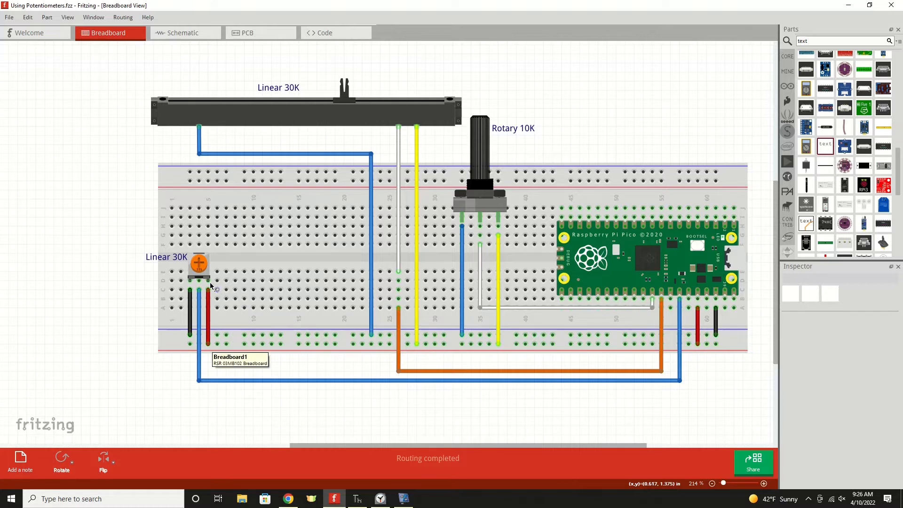
mouse_move(189, 319)
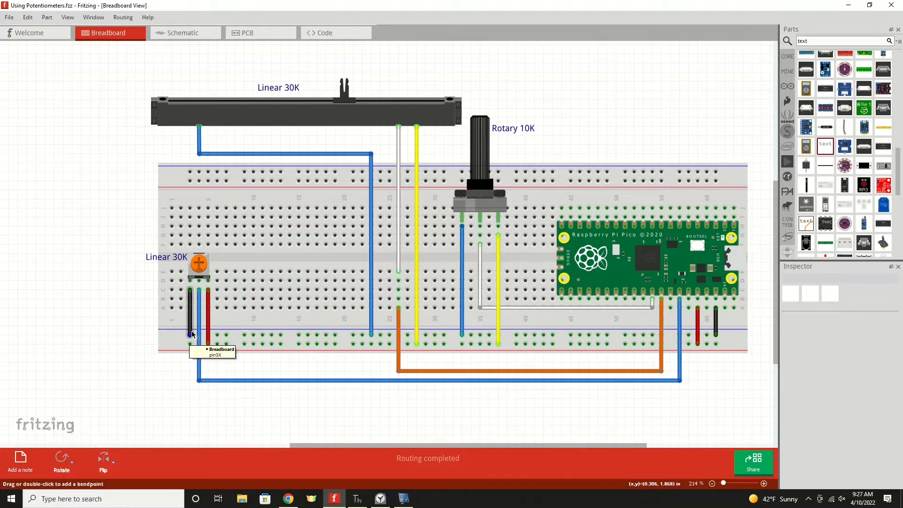
mouse_move(567, 372)
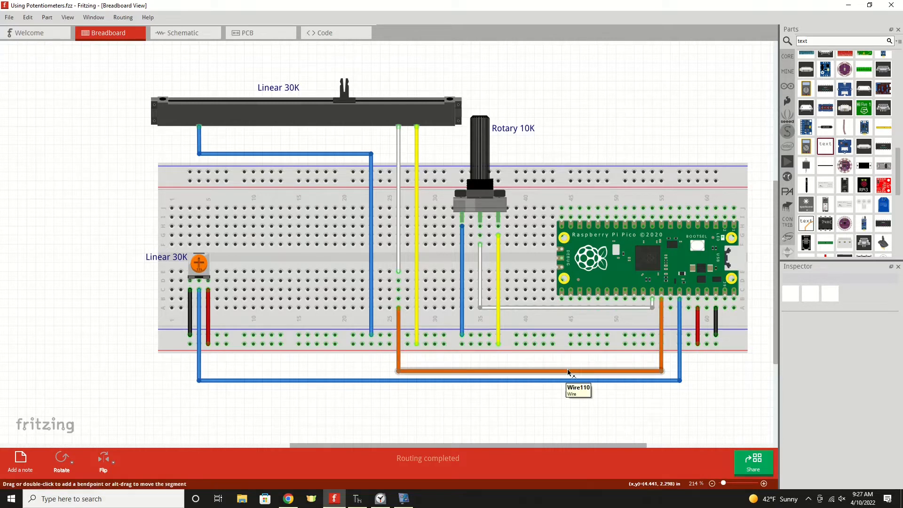
mouse_move(551, 322)
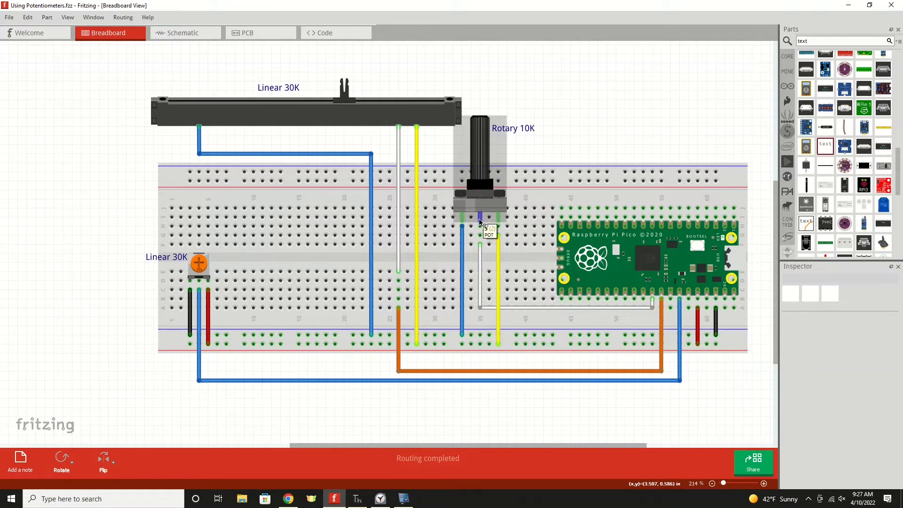
mouse_move(483, 219)
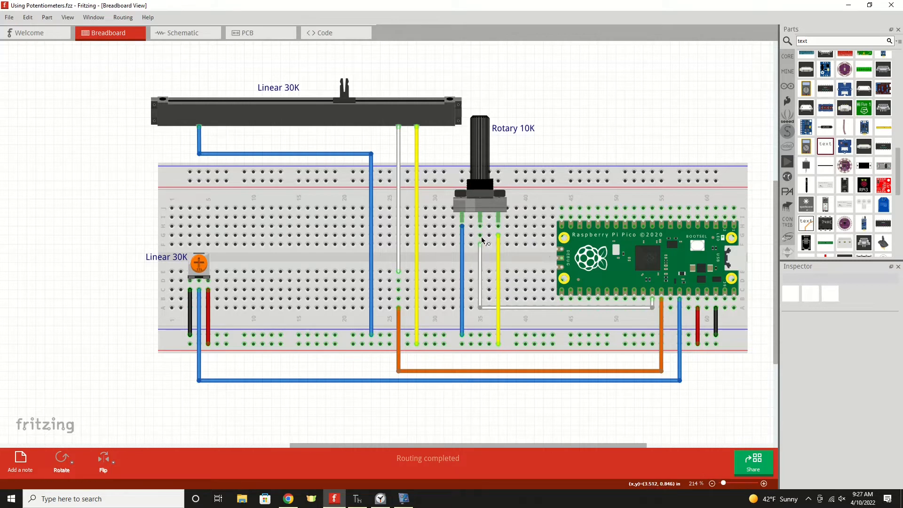
mouse_move(481, 271)
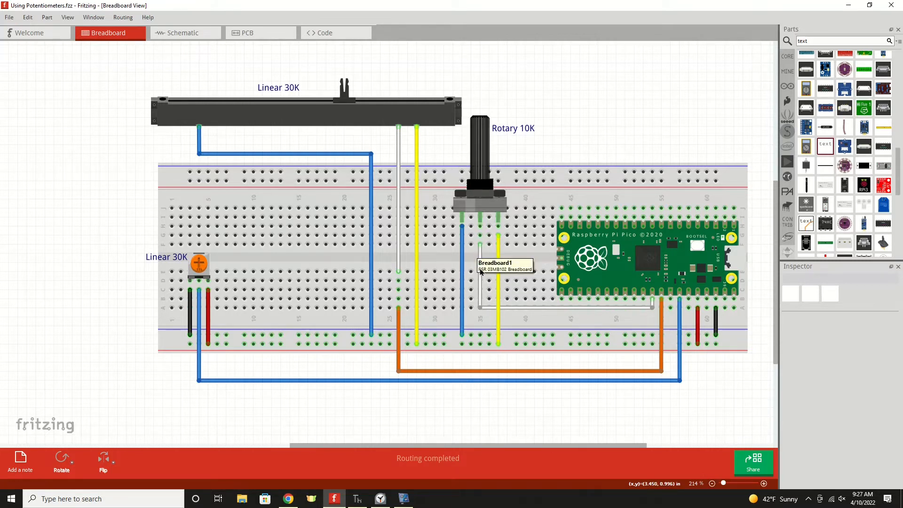
mouse_move(481, 251)
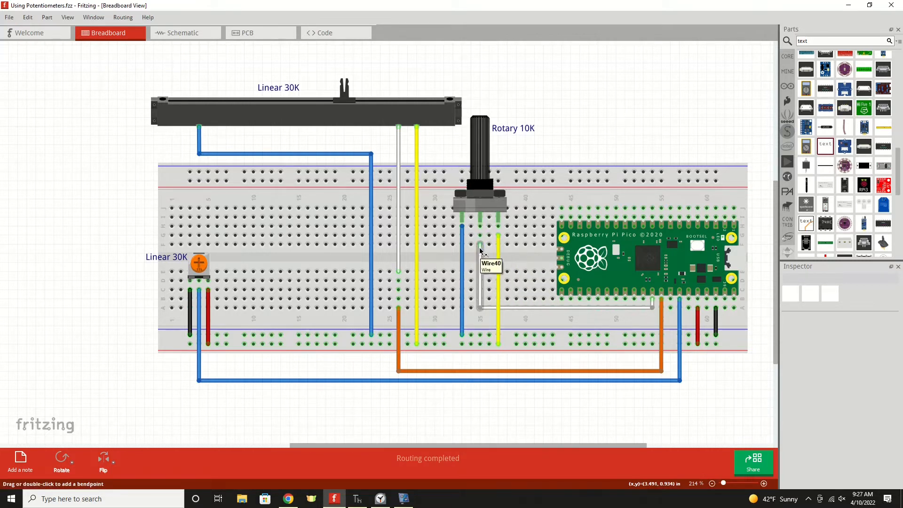
mouse_move(485, 249)
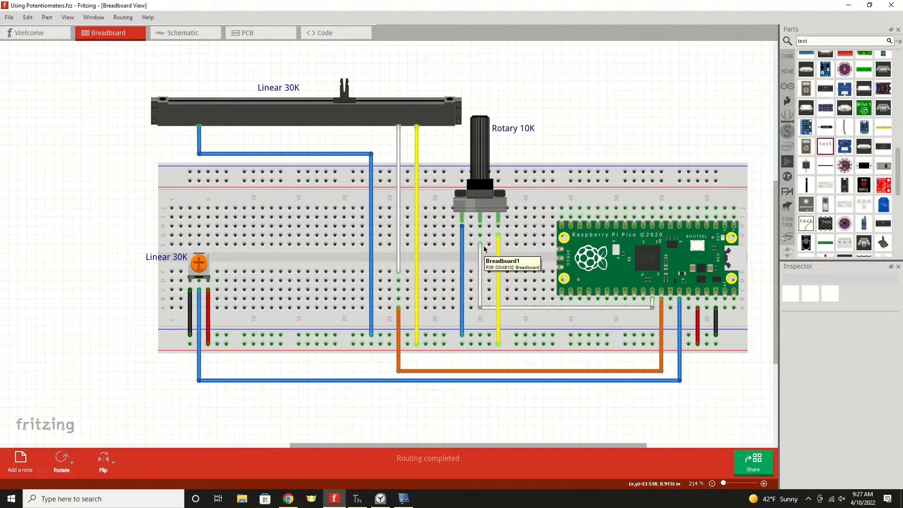
mouse_move(629, 314)
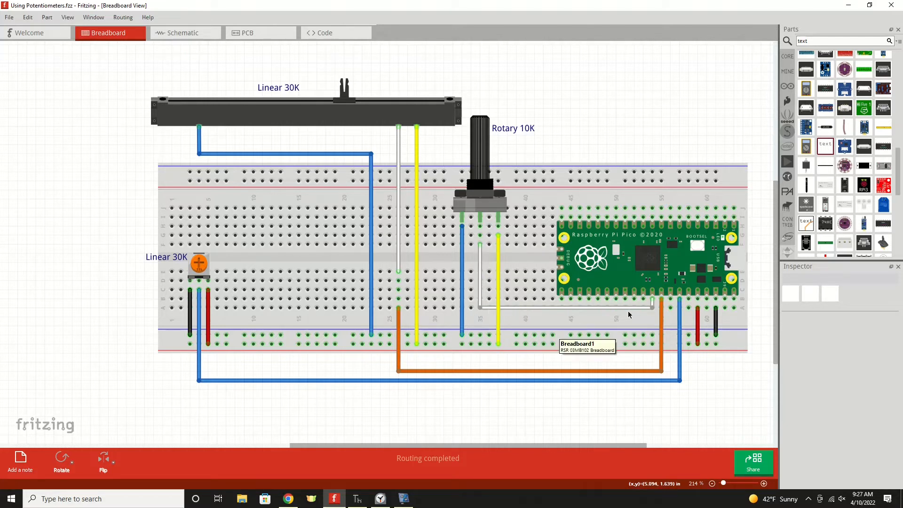
left_click(651, 308)
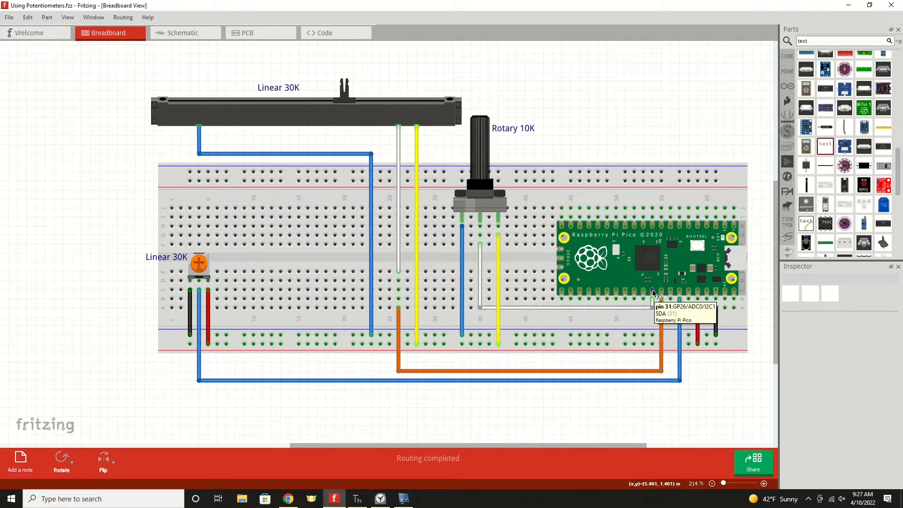
mouse_move(529, 140)
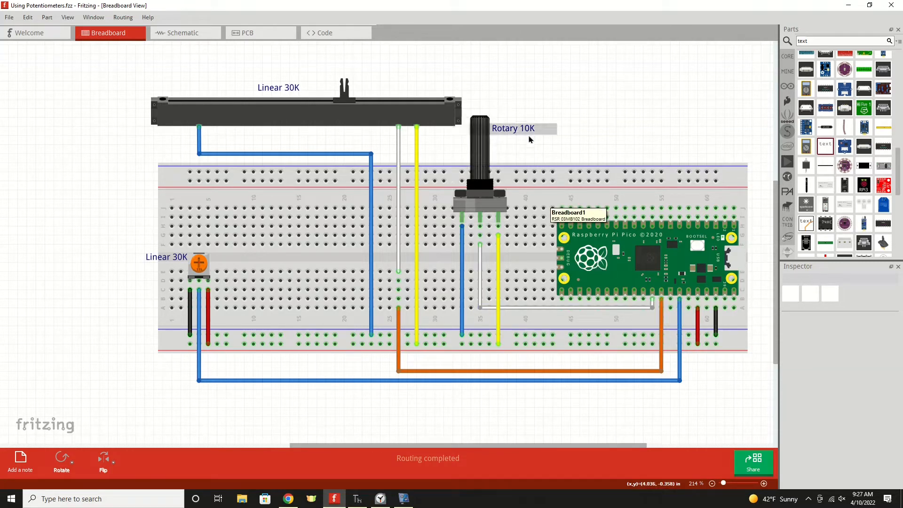
mouse_move(651, 291)
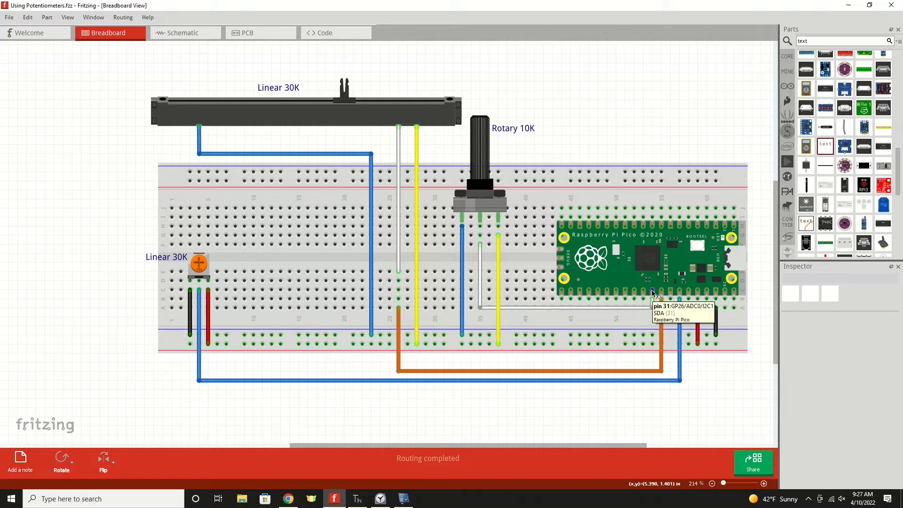
mouse_move(399, 126)
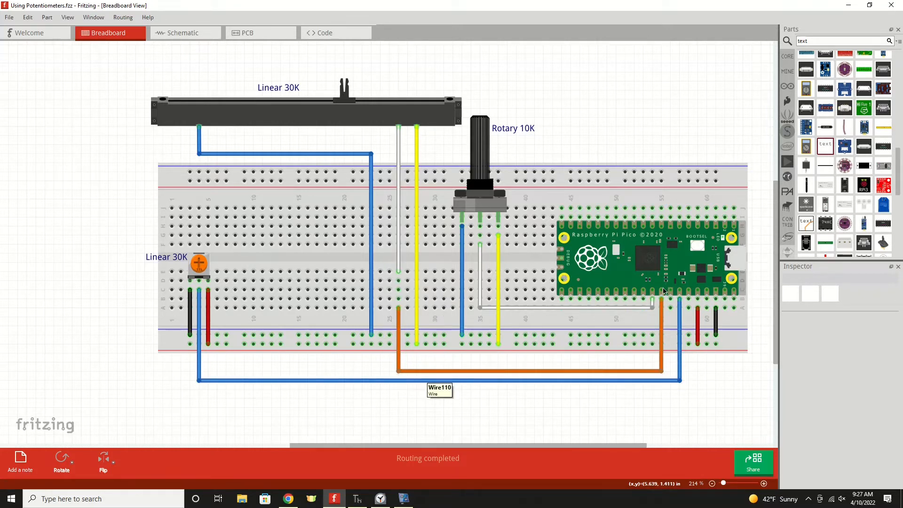
mouse_move(663, 295)
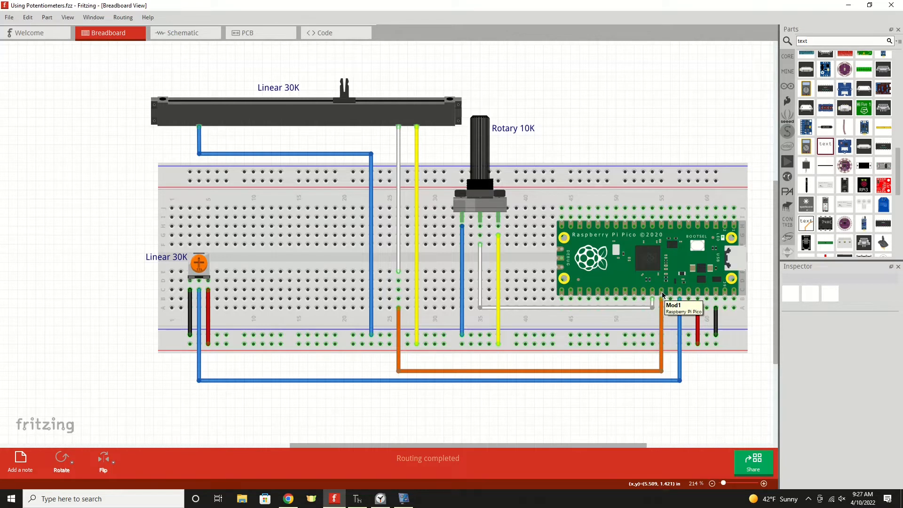
mouse_move(662, 292)
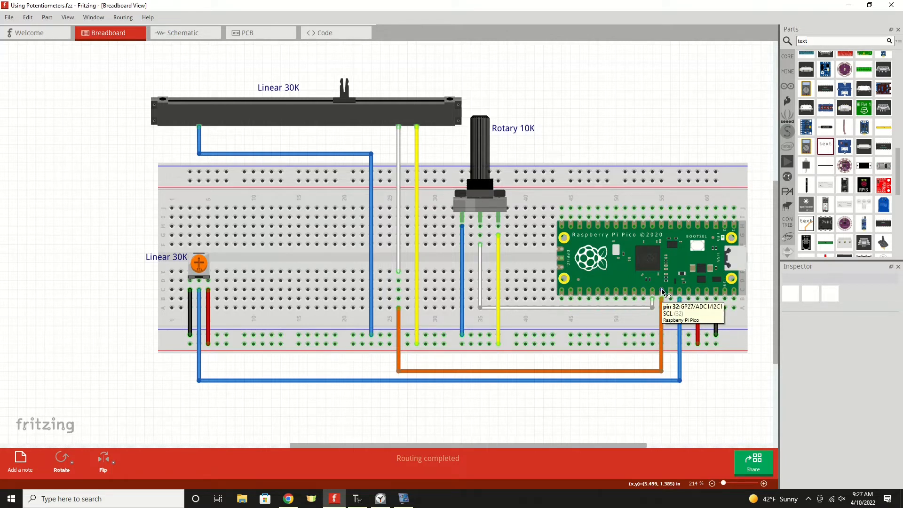
mouse_move(518, 281)
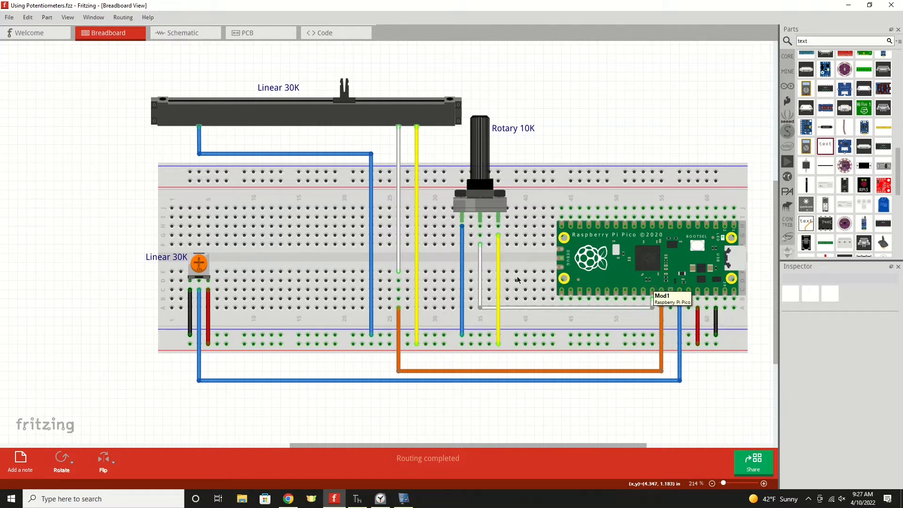
mouse_move(198, 278)
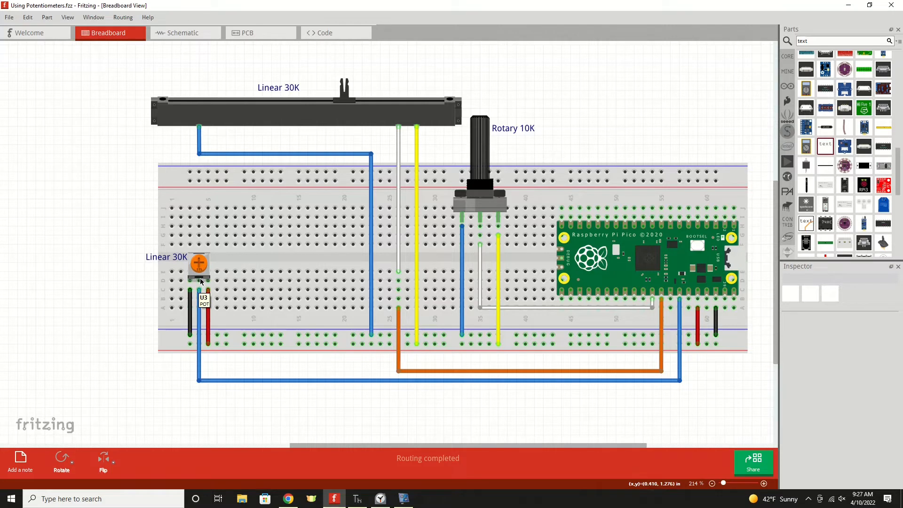
mouse_move(709, 378)
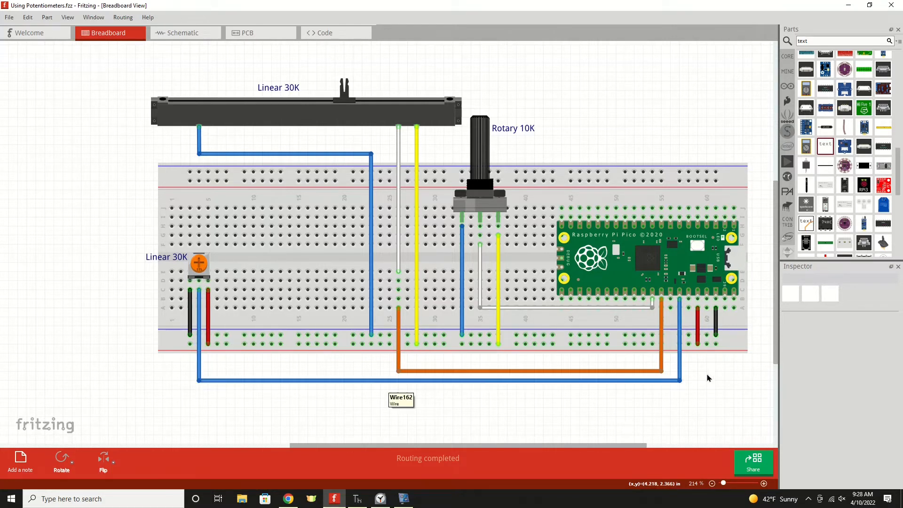
mouse_move(680, 293)
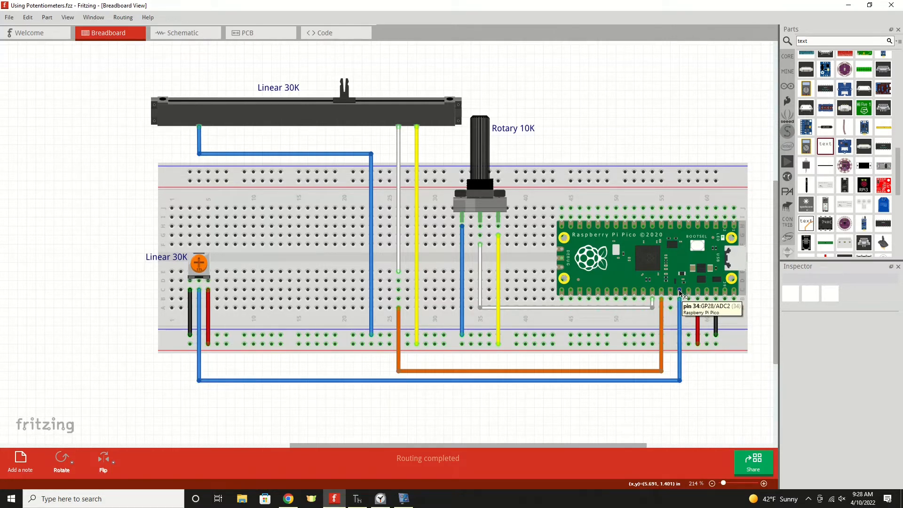
mouse_move(682, 294)
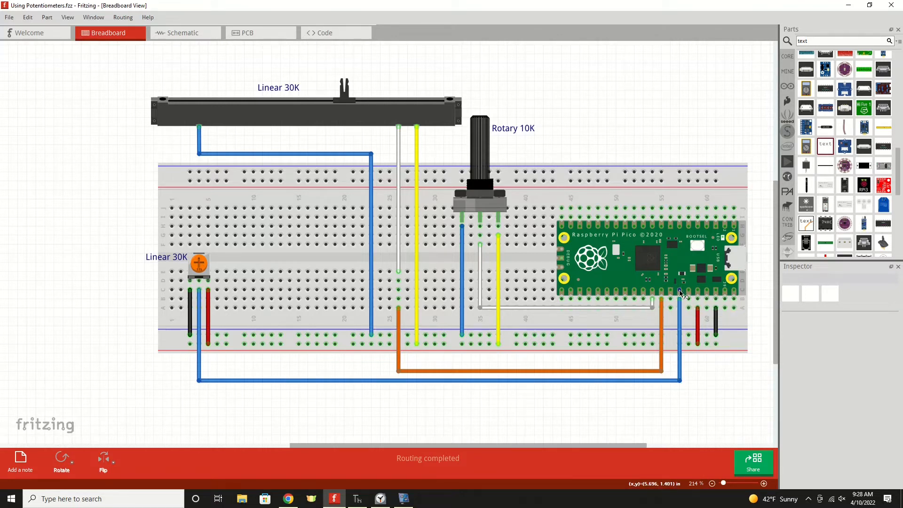
mouse_move(683, 282)
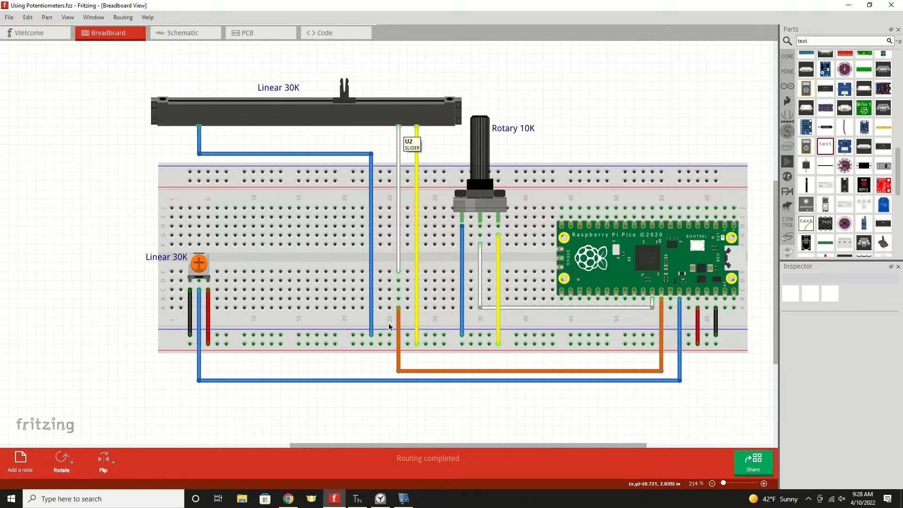
mouse_move(219, 264)
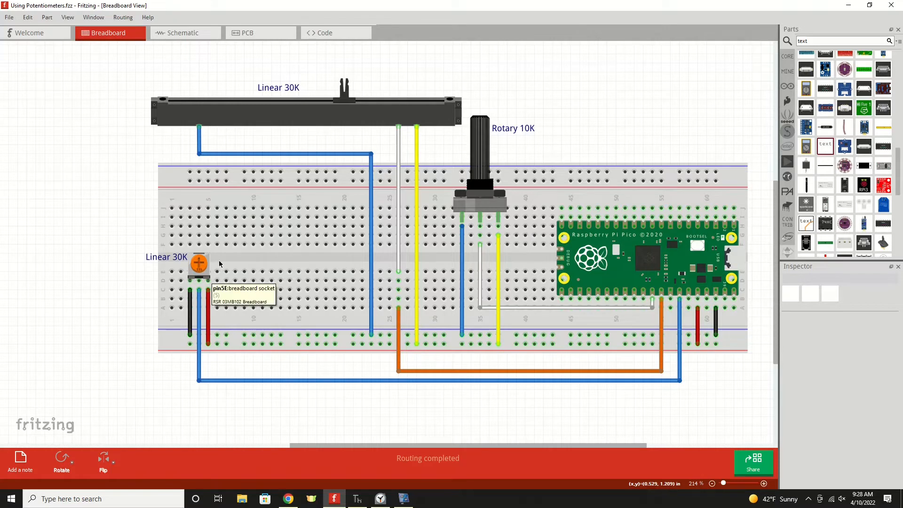
mouse_move(298, 154)
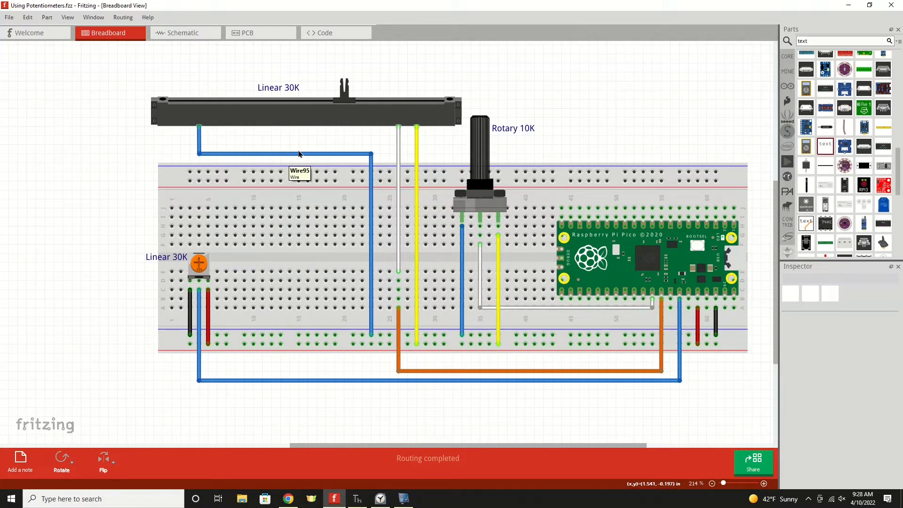
mouse_move(175, 270)
type("Linear 1K")
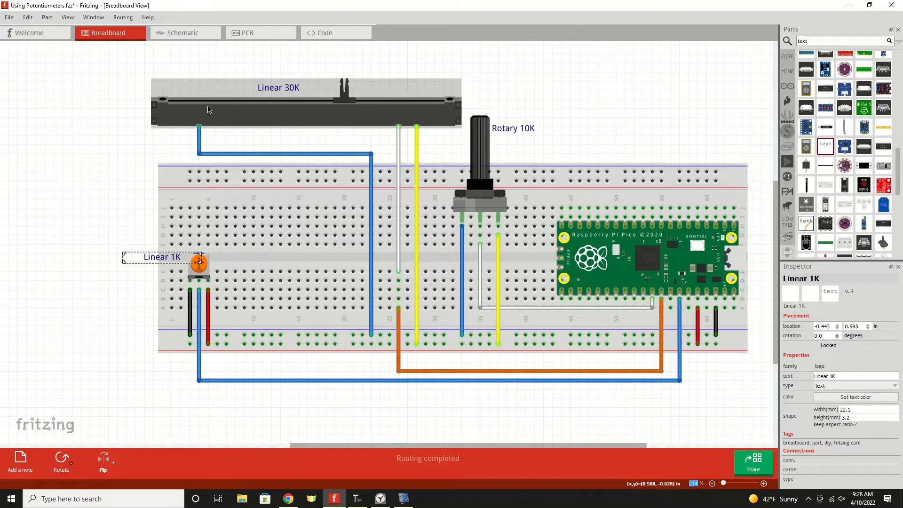
mouse_move(392, 117)
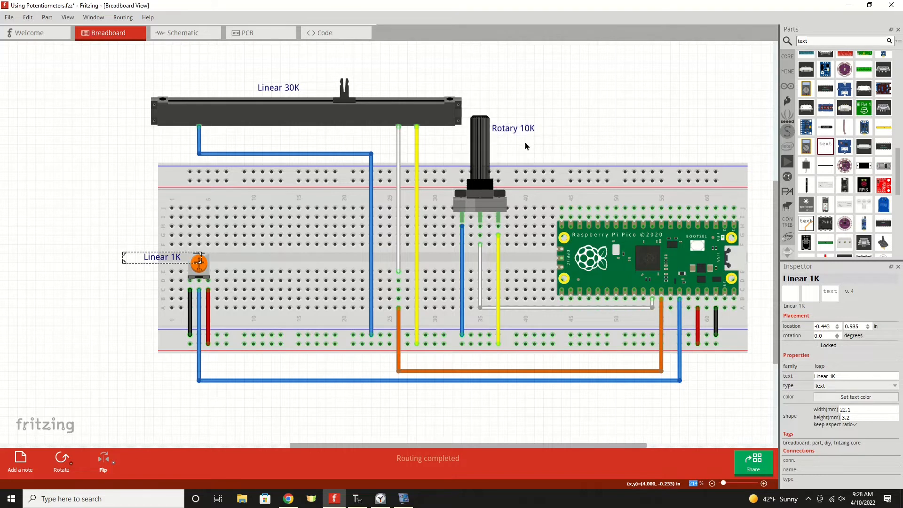
mouse_move(471, 127)
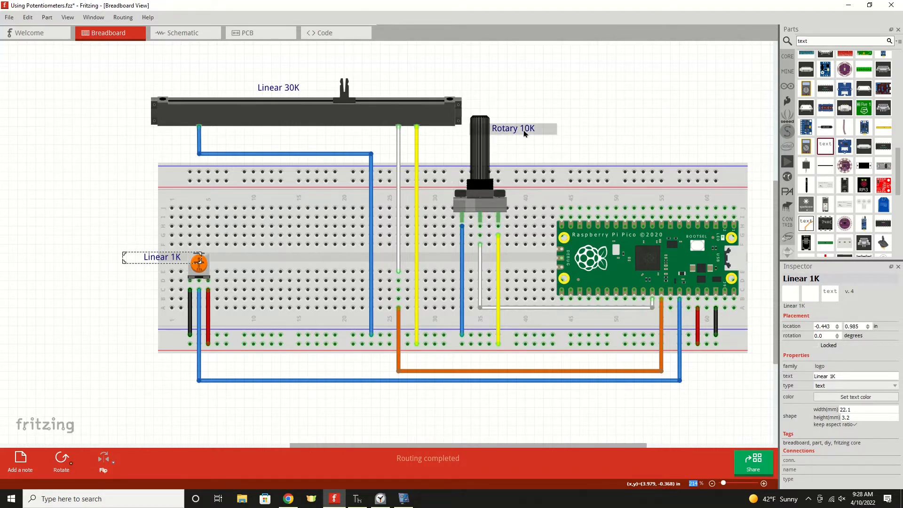
mouse_move(505, 118)
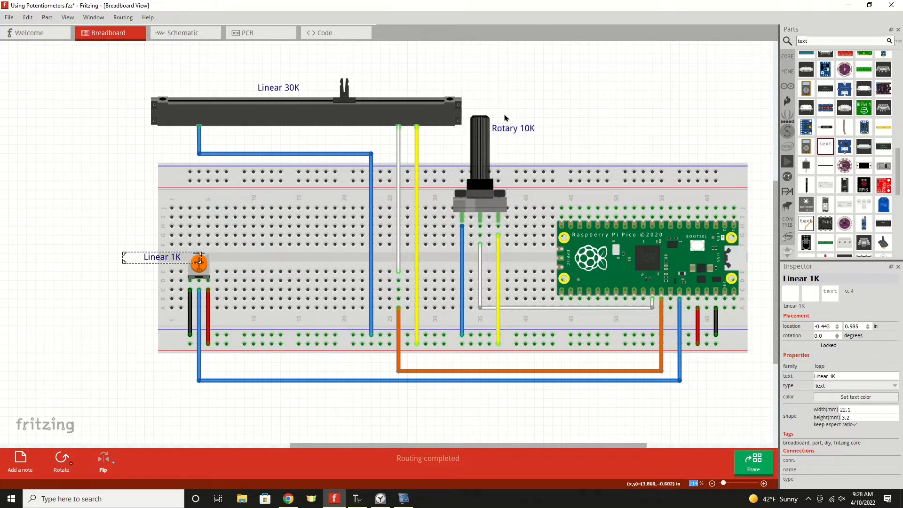
mouse_move(570, 289)
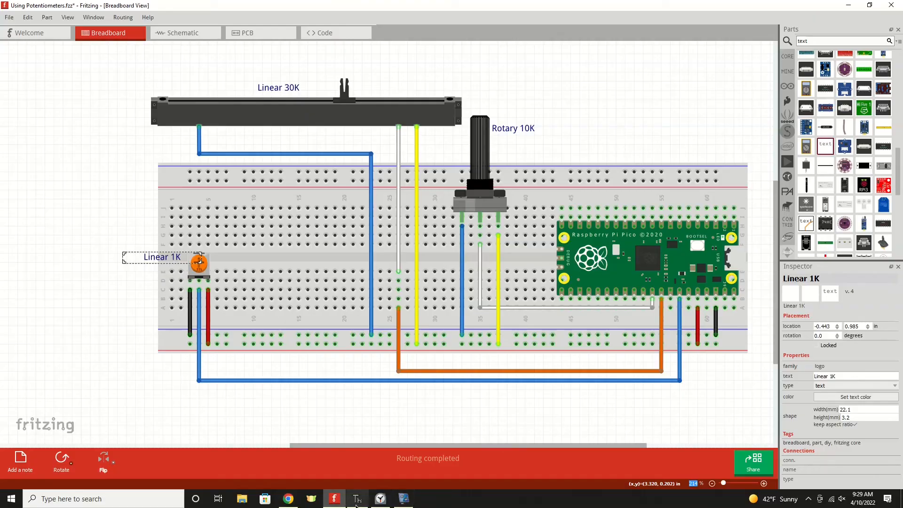
left_click(357, 499)
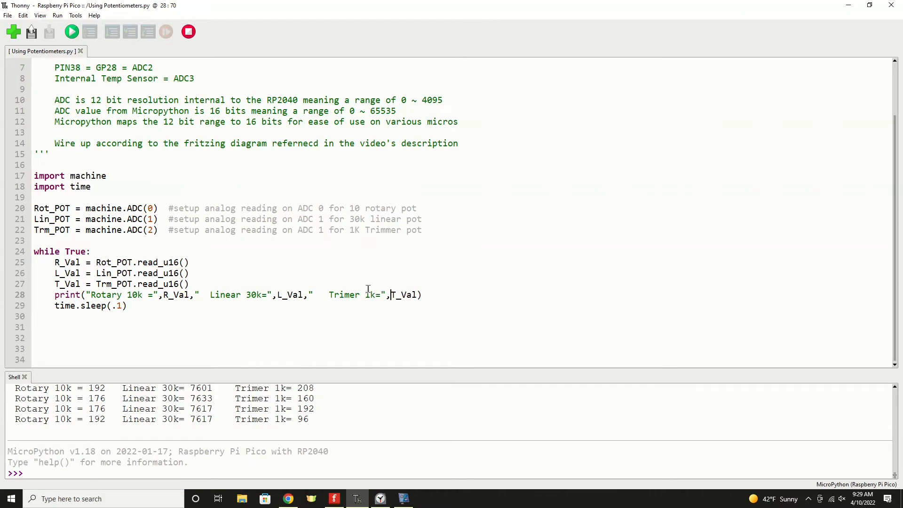
scroll("up", 3)
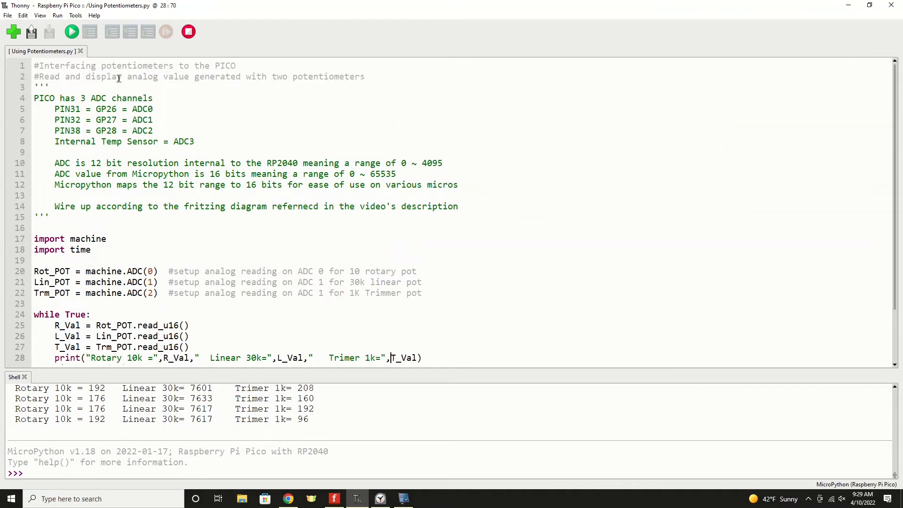
mouse_move(109, 69)
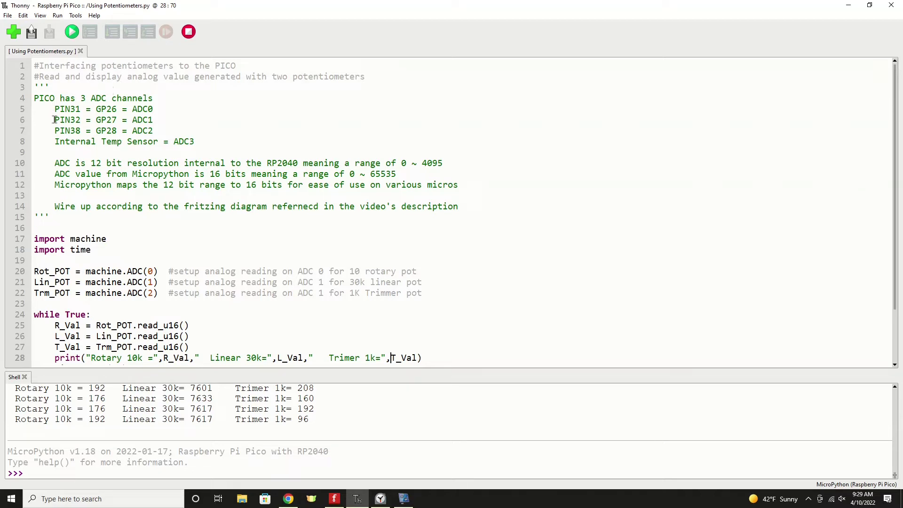
mouse_move(77, 152)
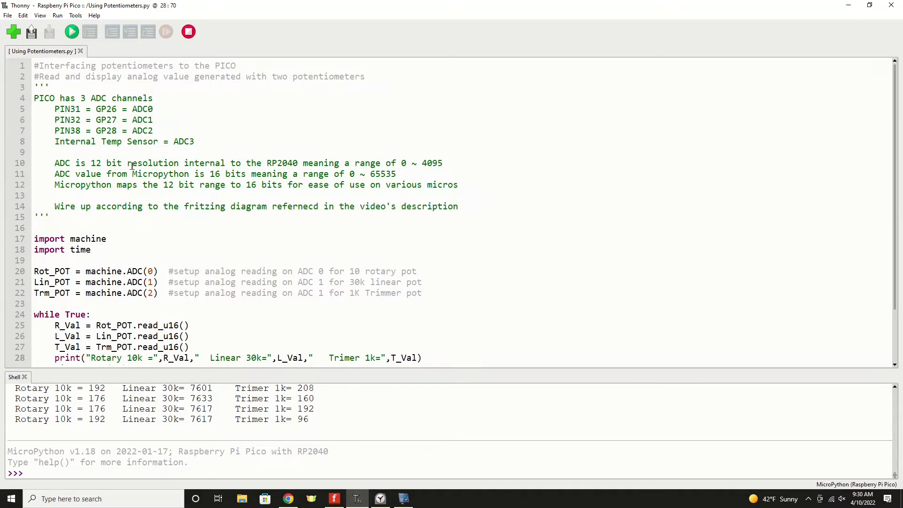
scroll("down", 3)
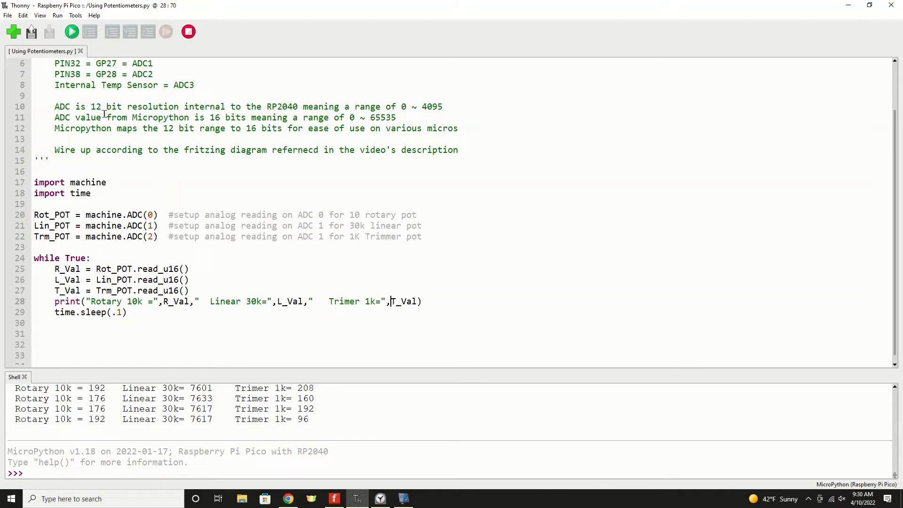
mouse_move(405, 111)
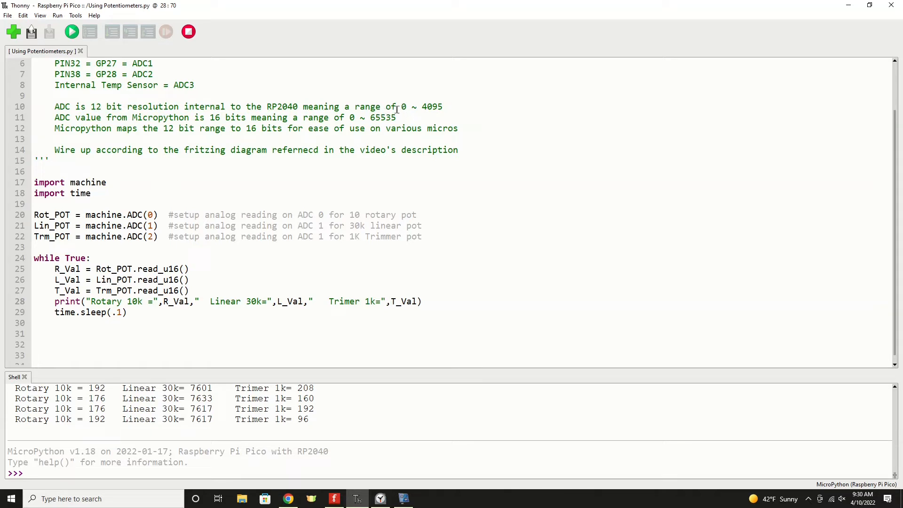
left_click(391, 301)
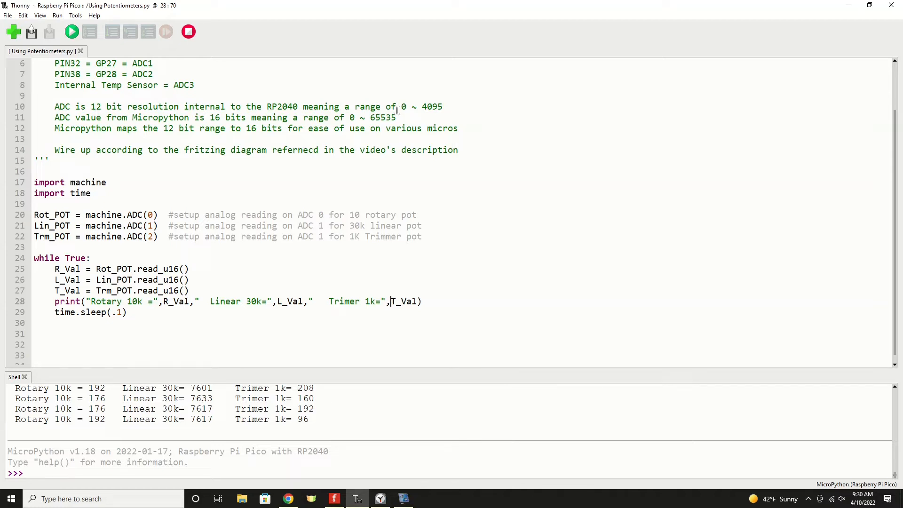
mouse_move(421, 107)
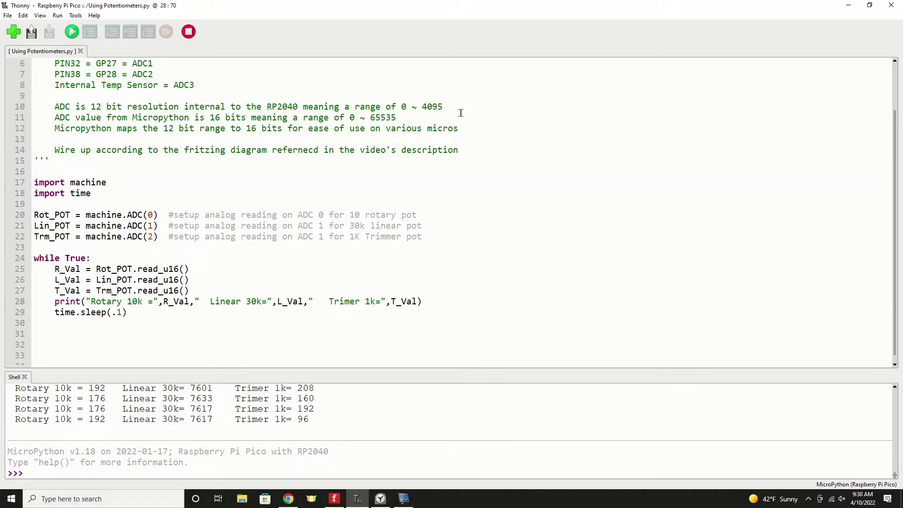
mouse_move(241, 121)
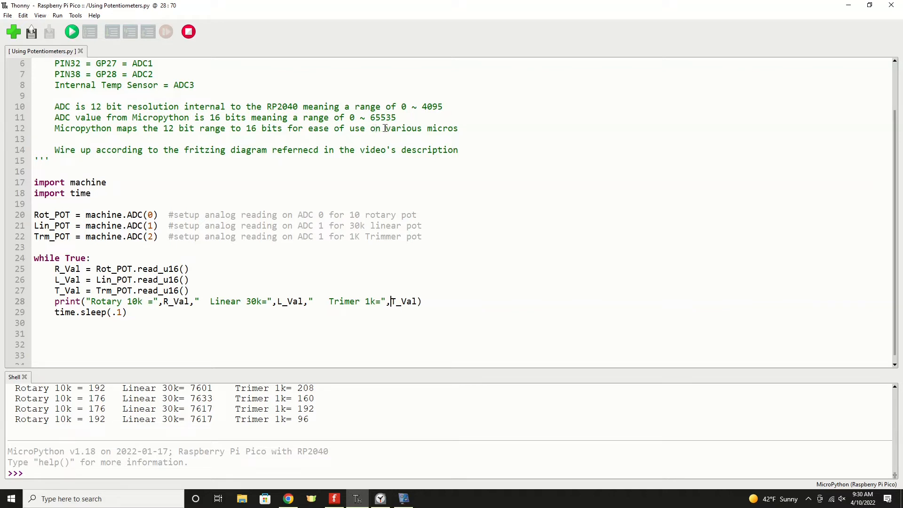
mouse_move(385, 128)
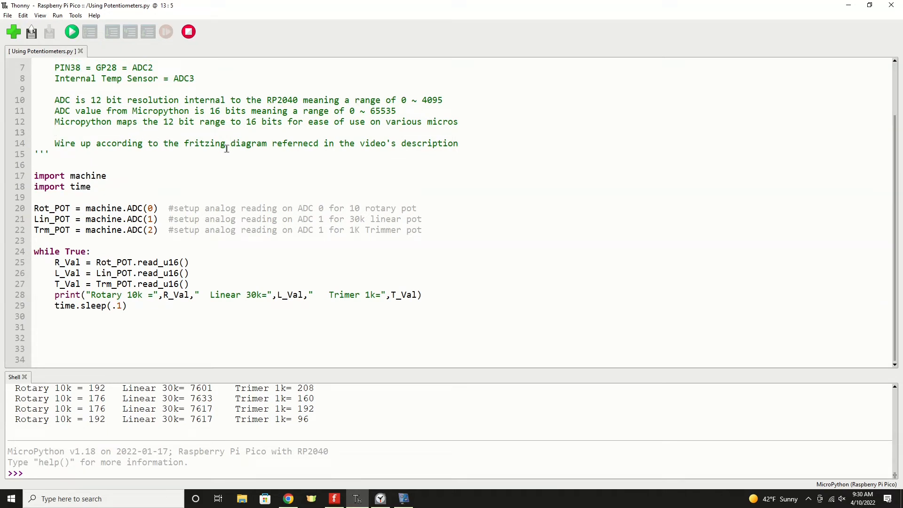
mouse_move(142, 154)
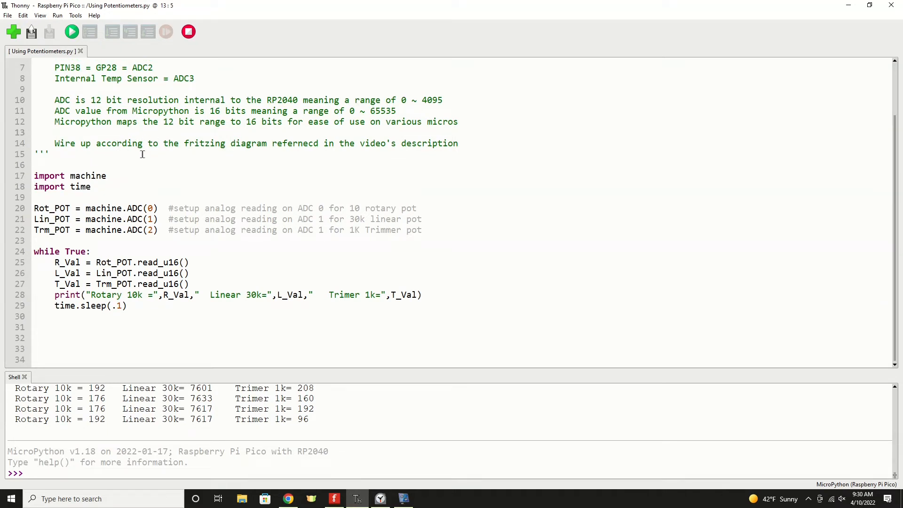
left_click(54, 133)
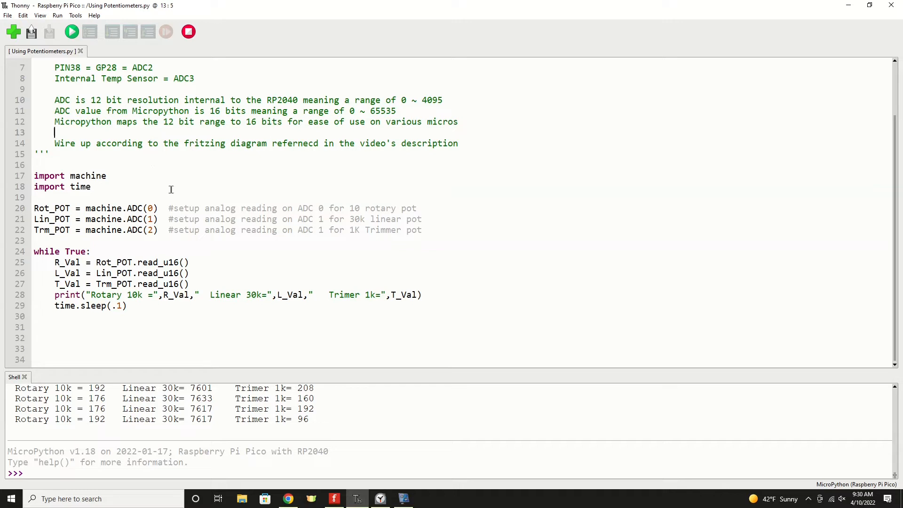
mouse_move(118, 175)
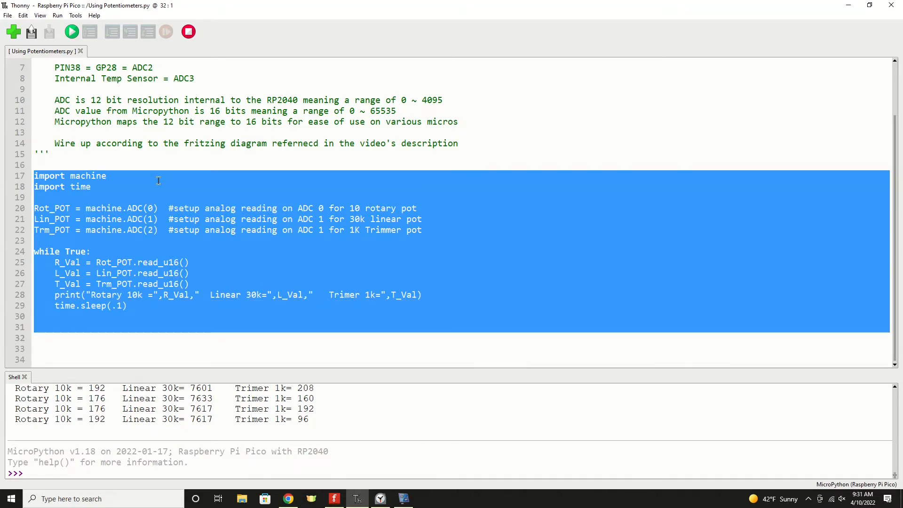
left_click(62, 175)
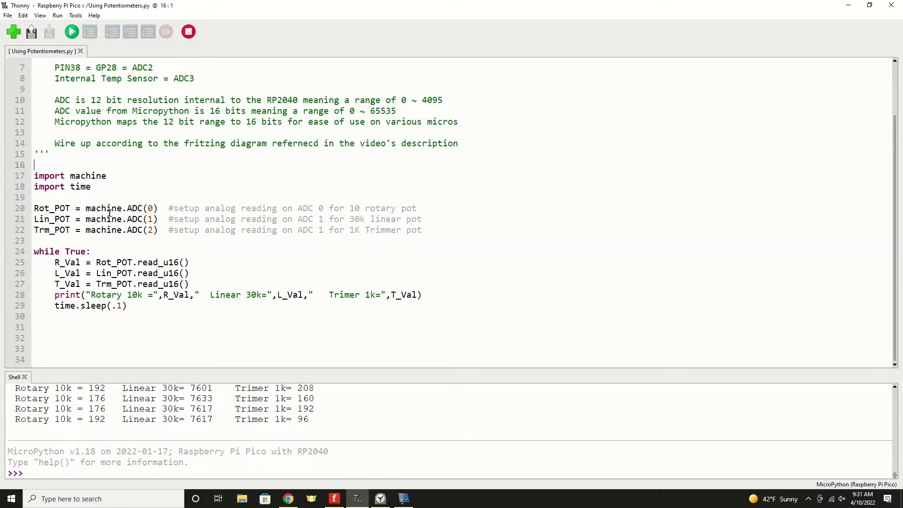
mouse_move(150, 299)
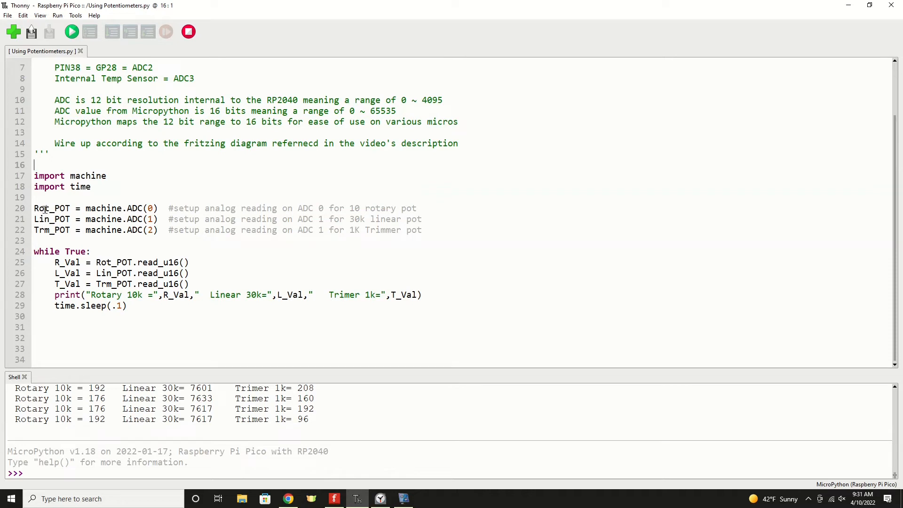
mouse_move(103, 207)
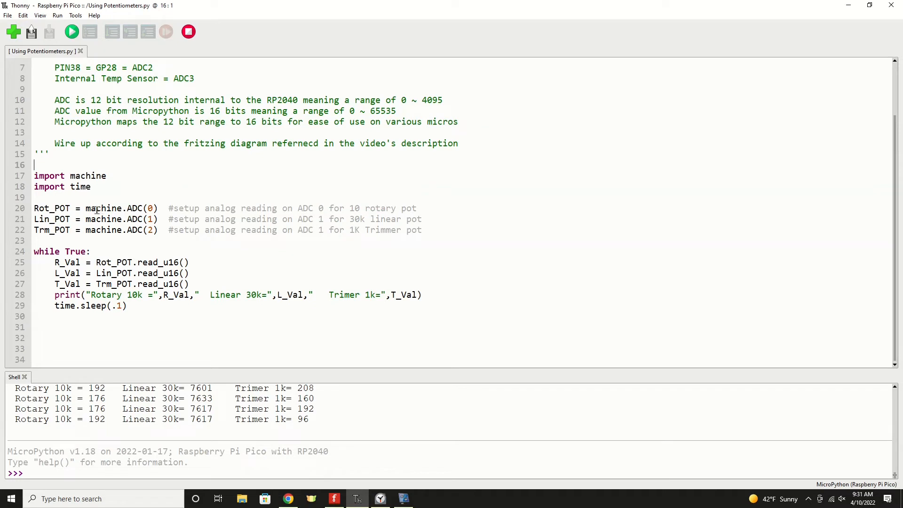
mouse_move(131, 213)
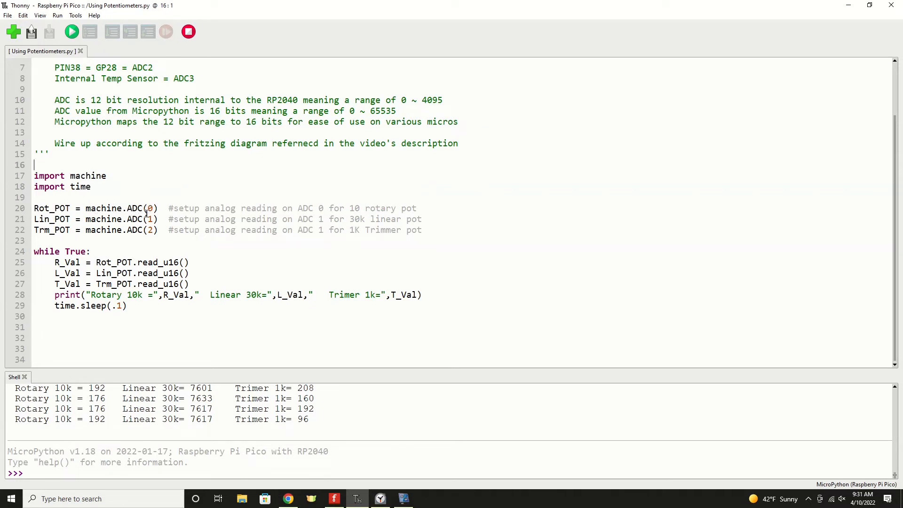
mouse_move(362, 208)
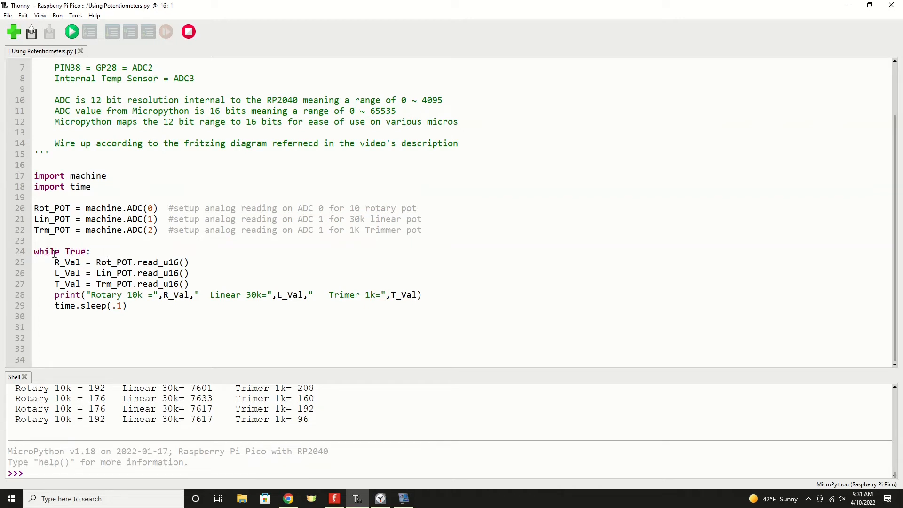
left_click(34, 166)
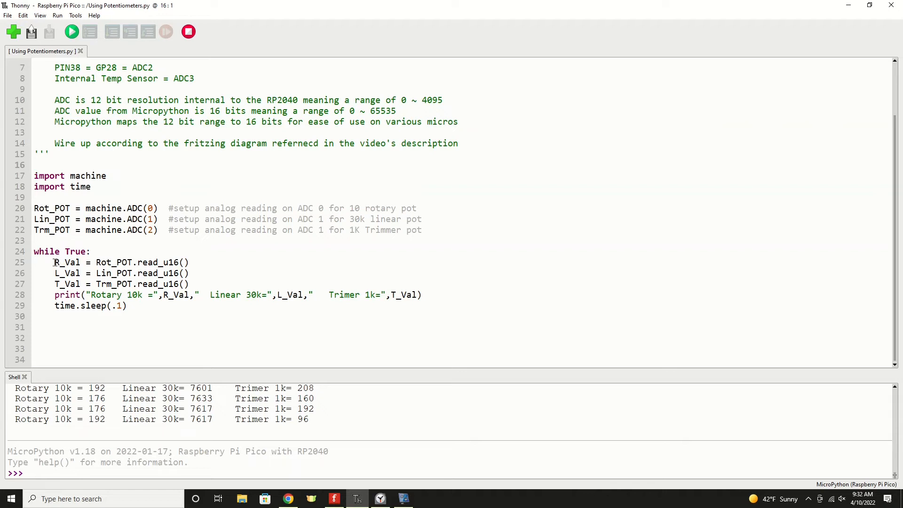
mouse_move(103, 273)
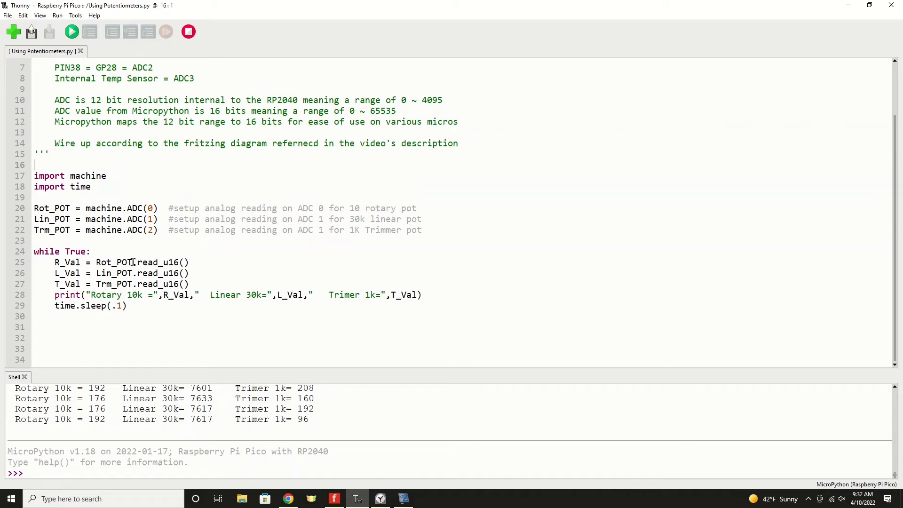
mouse_move(169, 267)
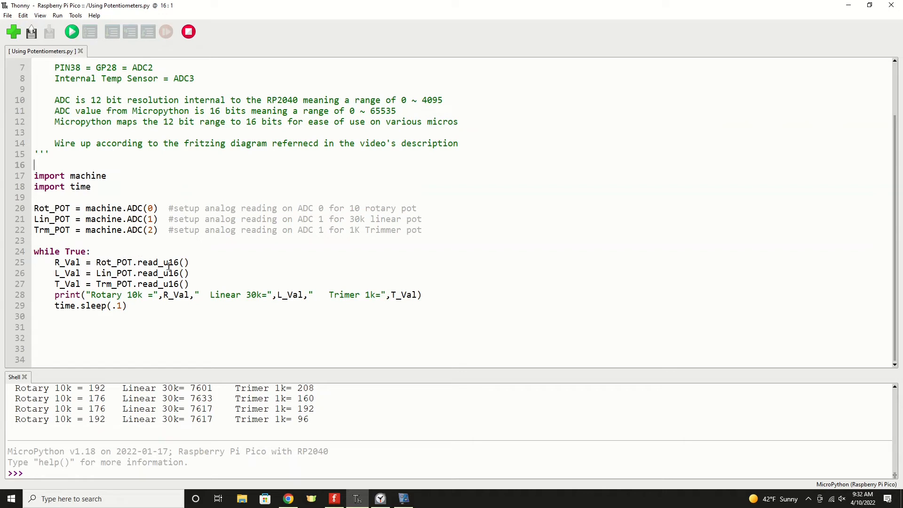
mouse_move(191, 262)
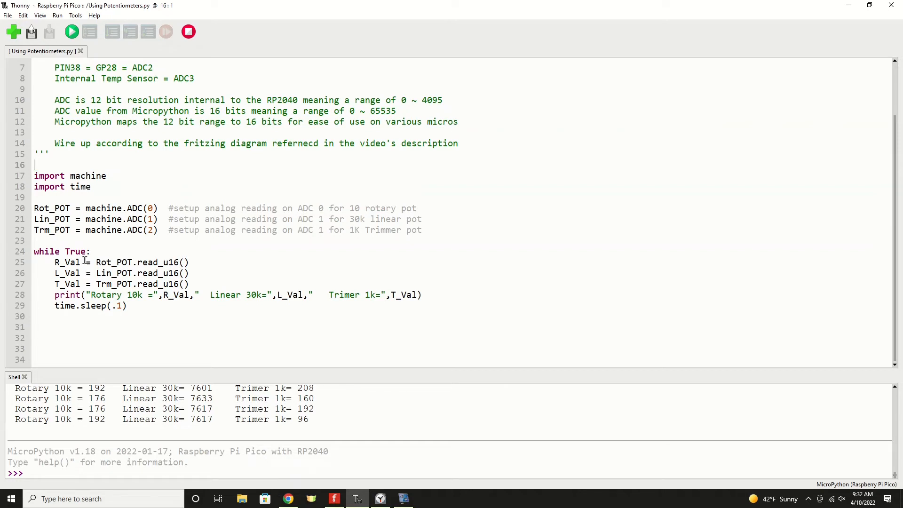
mouse_move(74, 272)
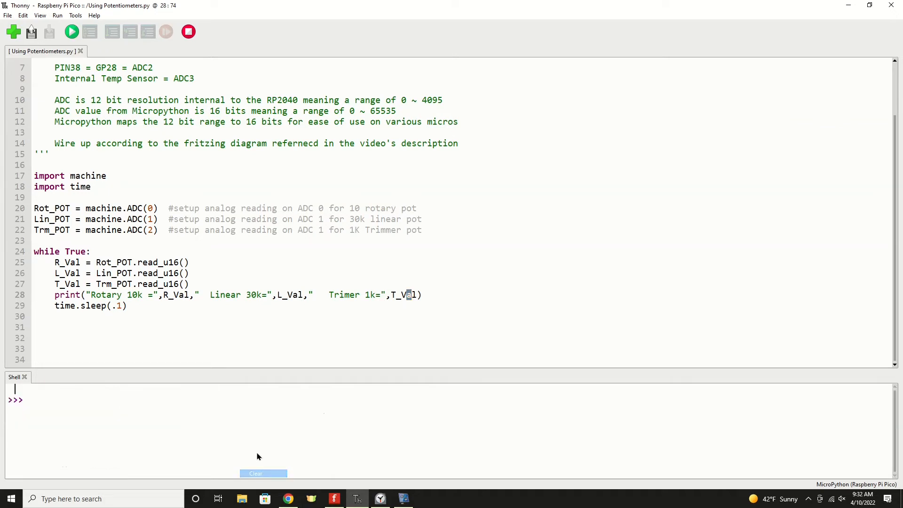
- Run the potentiometer script on the Pico so rotary, linear and trimmer readings stream into the shell
left_click(71, 32)
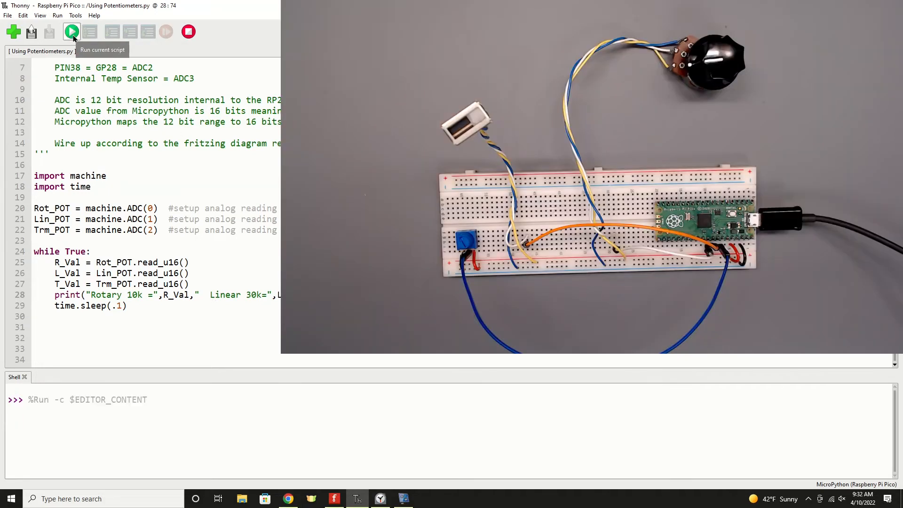
left_click(72, 31)
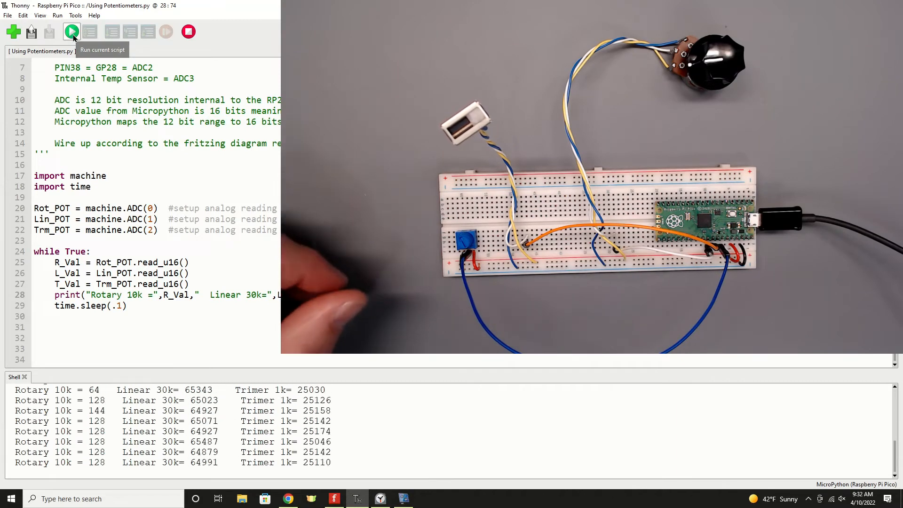